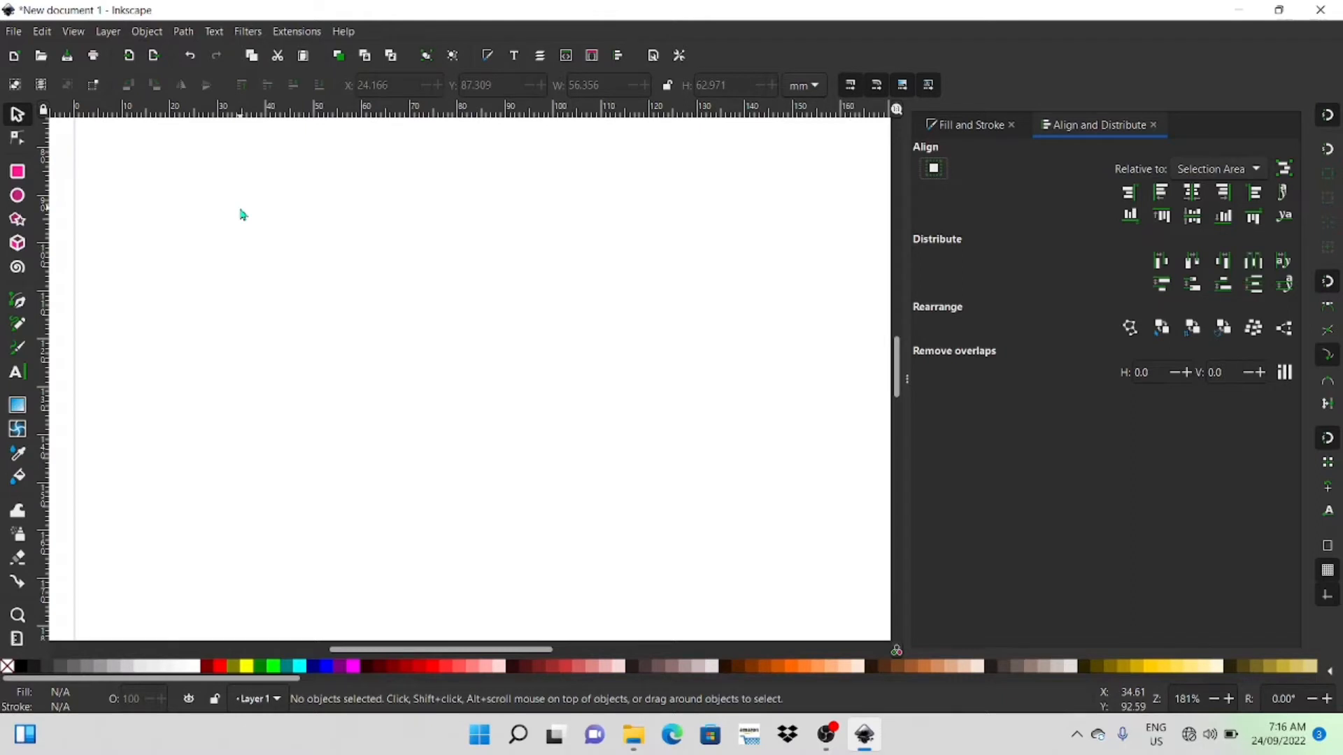
{"action": "mouse_move", "coordinate": [245, 213]}
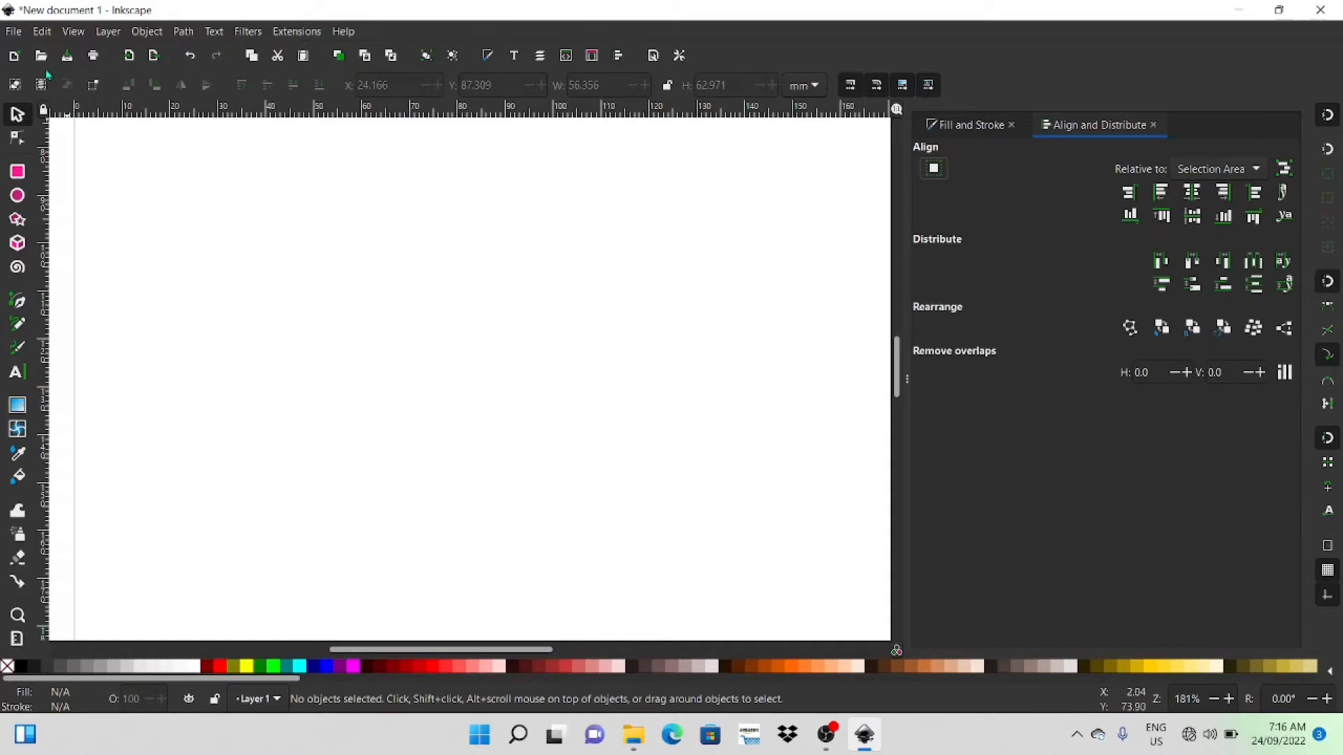
Step: Import stars.jpg as an embedded image onto the canvas
{"action": "left_click", "coordinate": [12, 31]}
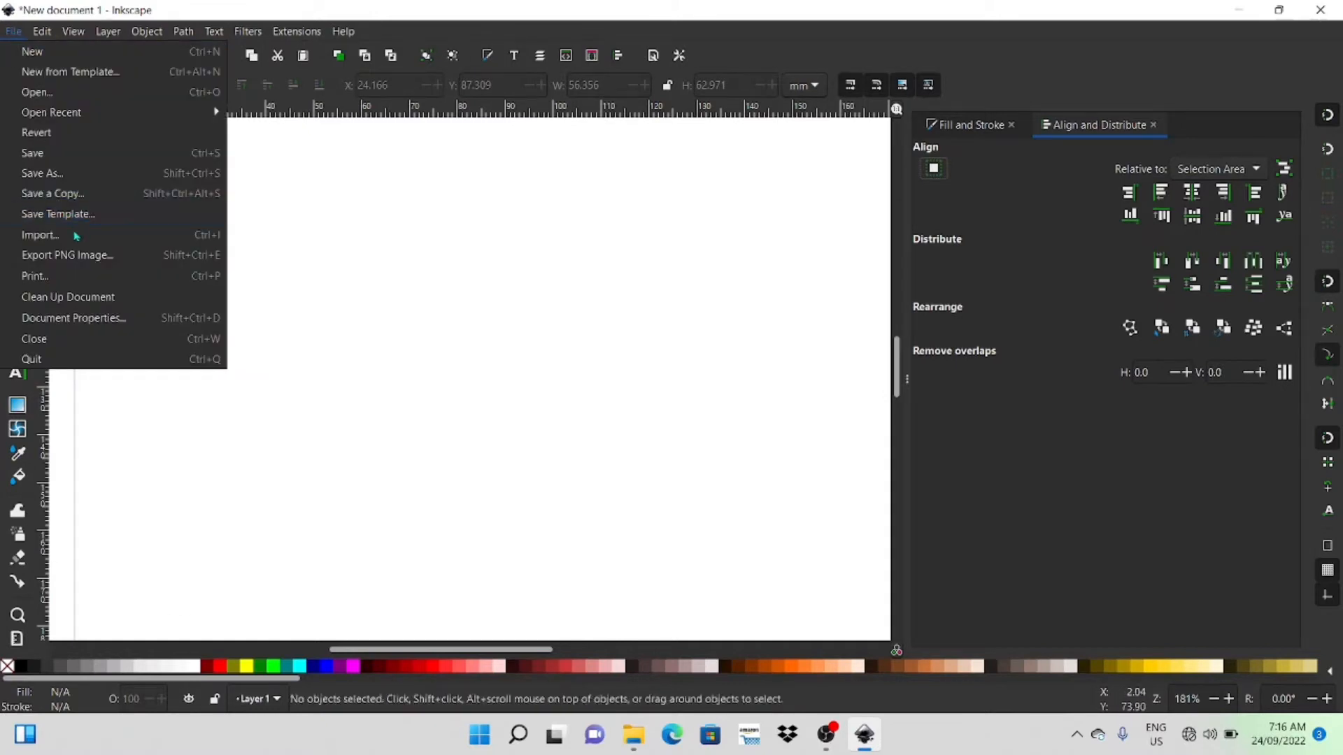
{"action": "left_click", "coordinate": [40, 235]}
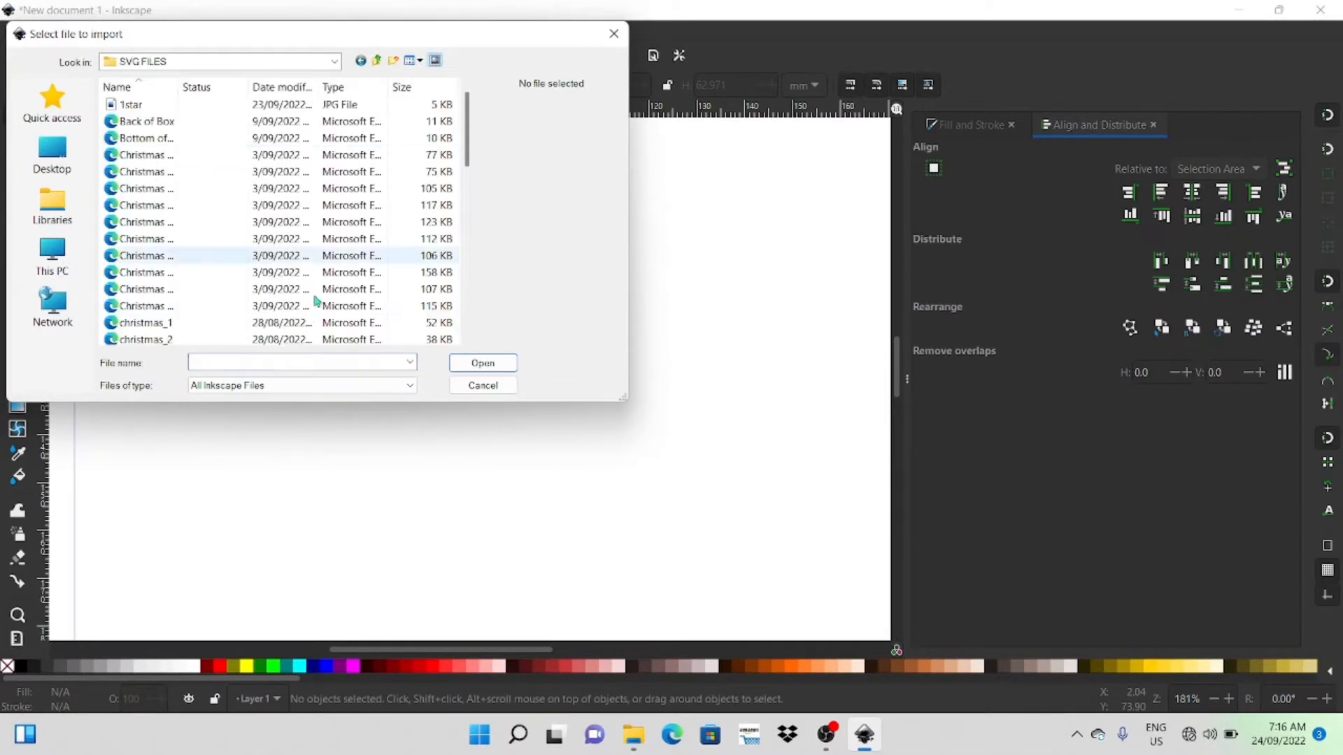
{"action": "type", "text": "st"}
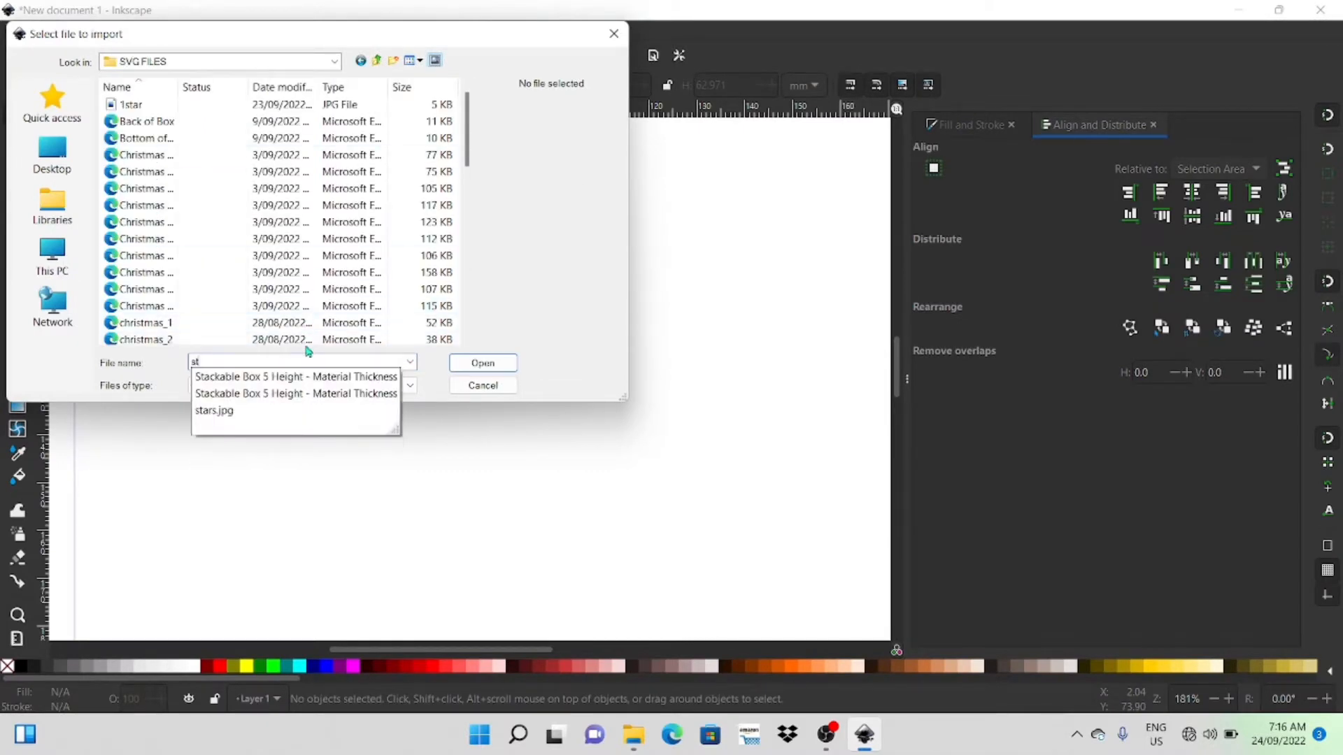
{"action": "left_click", "coordinate": [214, 410]}
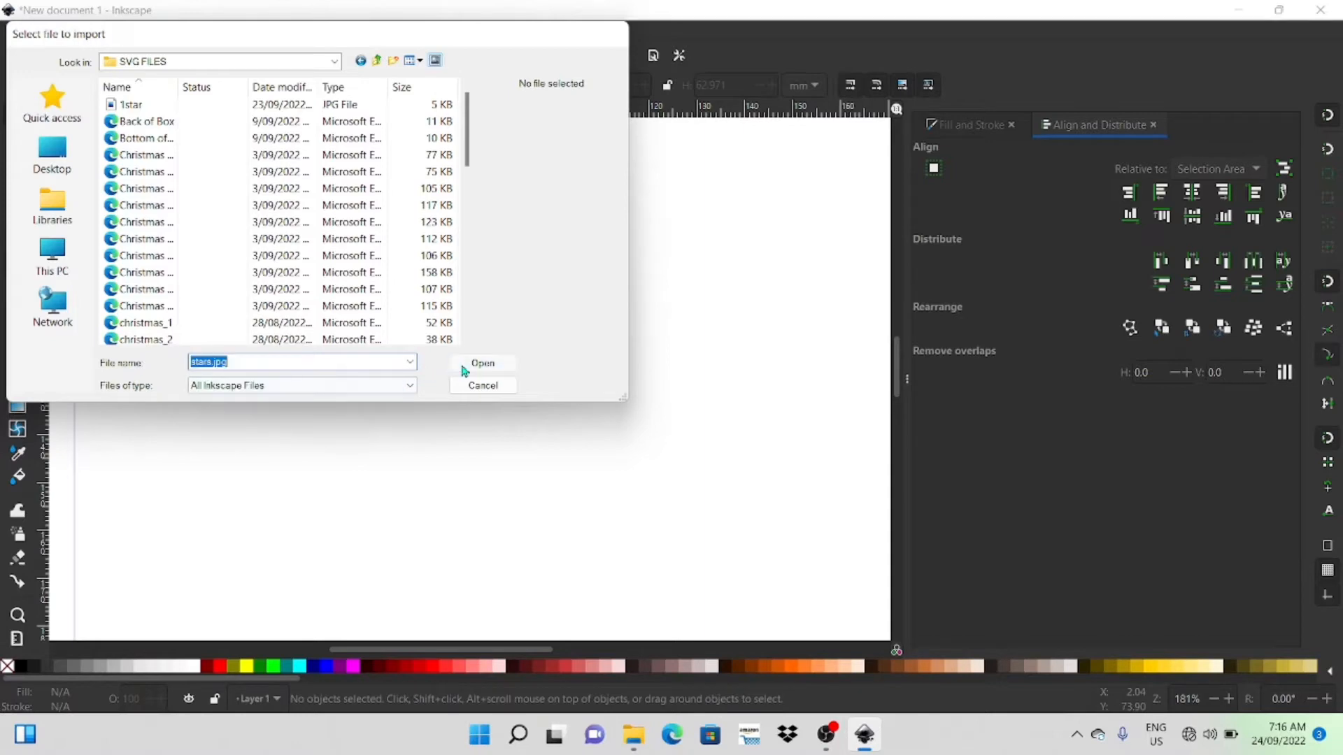
{"action": "left_click", "coordinate": [482, 363]}
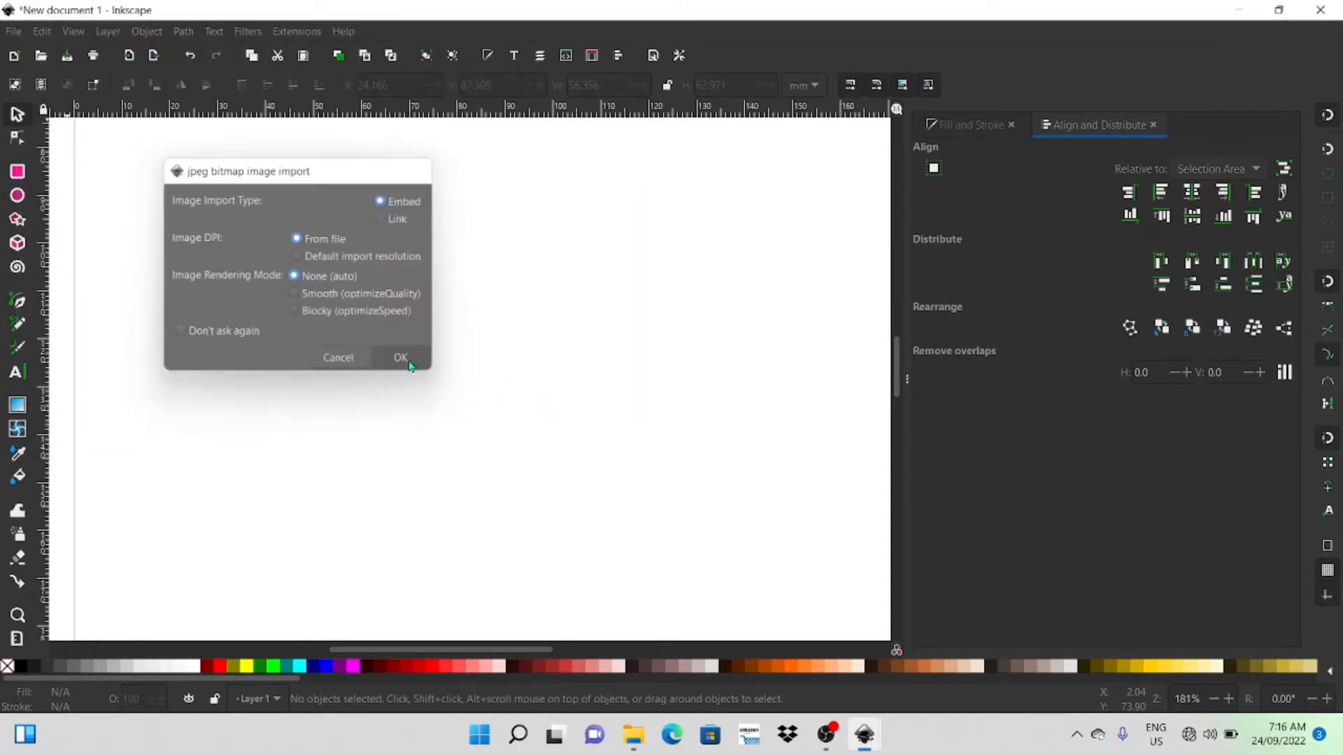
{"action": "left_click", "coordinate": [400, 357]}
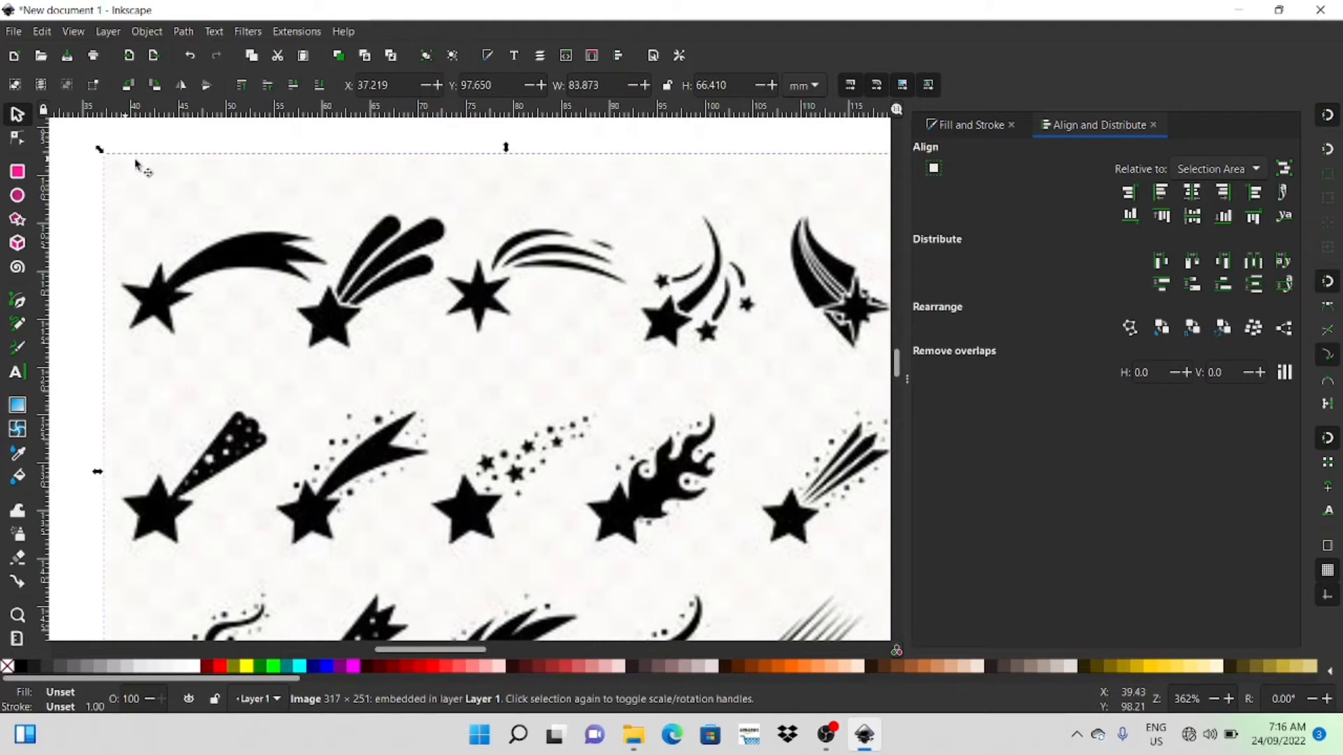
{"action": "scroll", "scroll_direction": "down", "scroll_amount": 3}
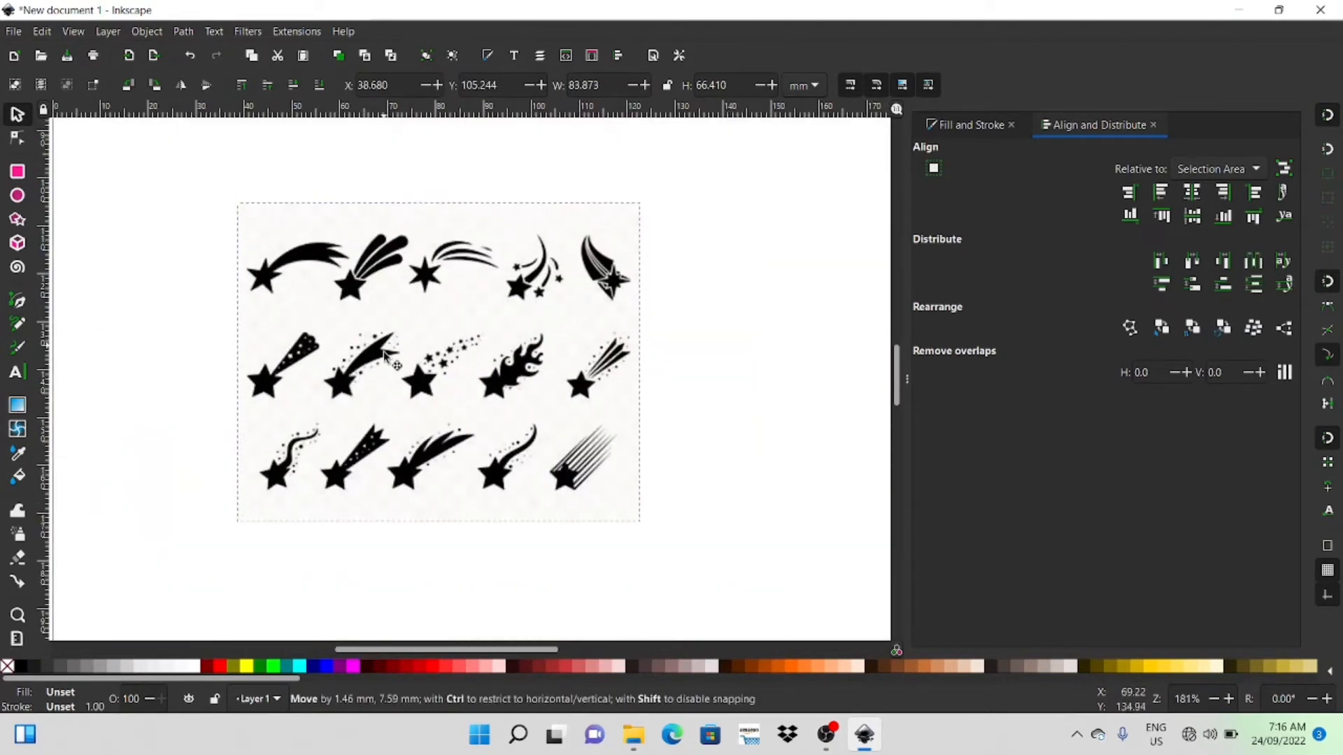
Step: Trace the stars image with Brightness cutoff at threshold 0.540 and apply it
{"action": "left_click", "coordinate": [182, 31]}
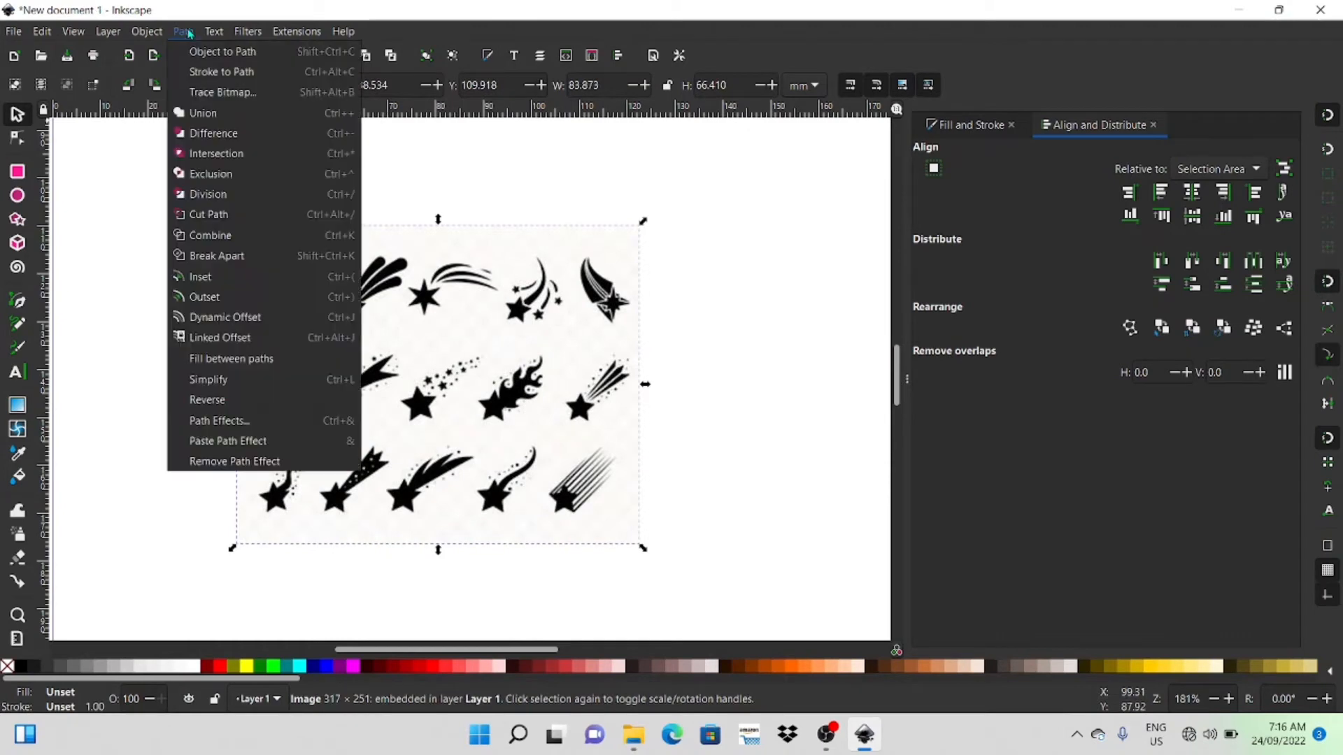
{"action": "left_click", "coordinate": [222, 91]}
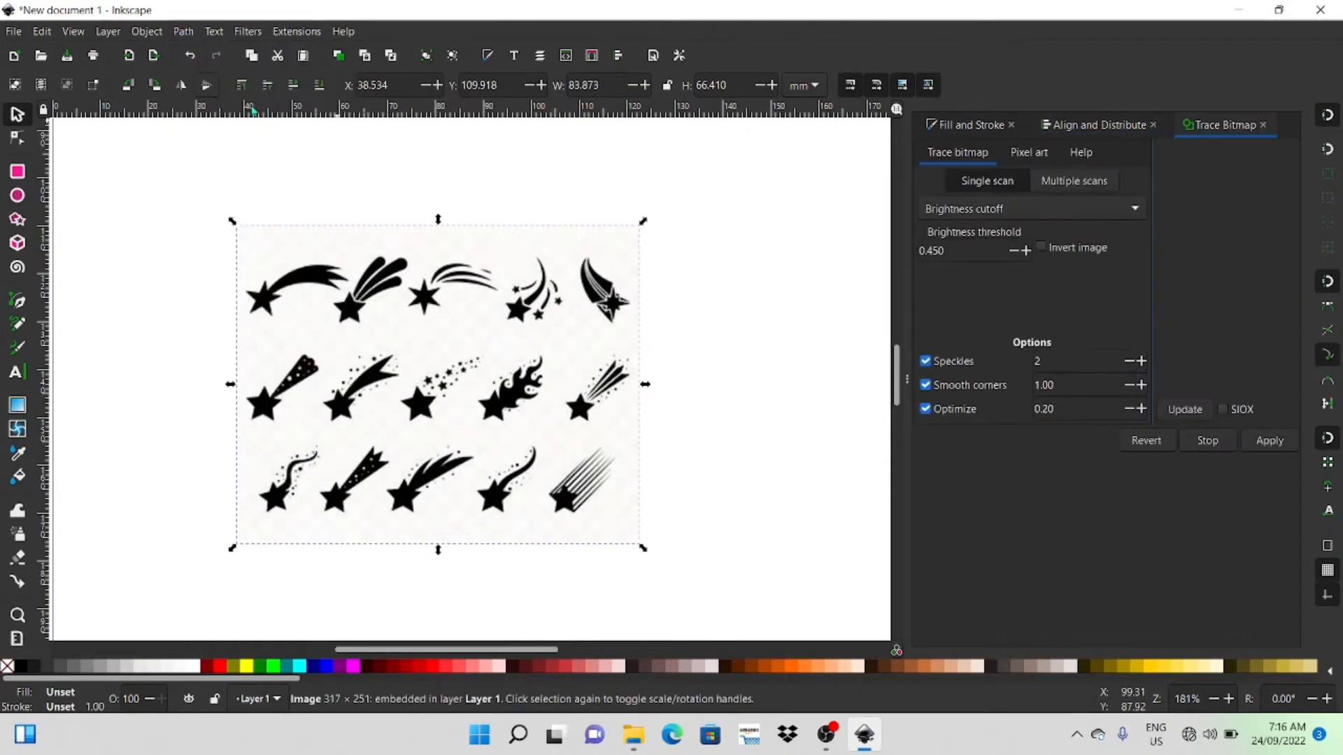
{"action": "left_click", "coordinate": [1184, 409]}
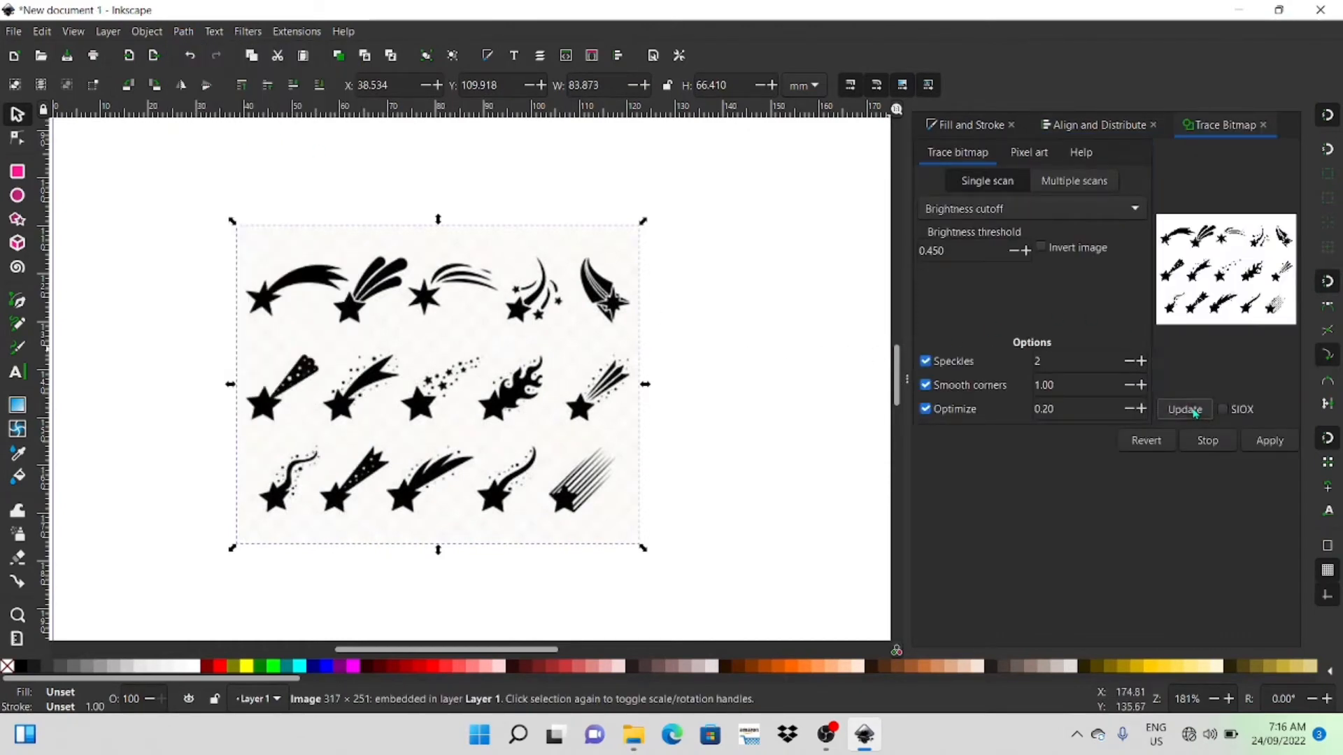
{"action": "left_click", "coordinate": [1026, 250]}
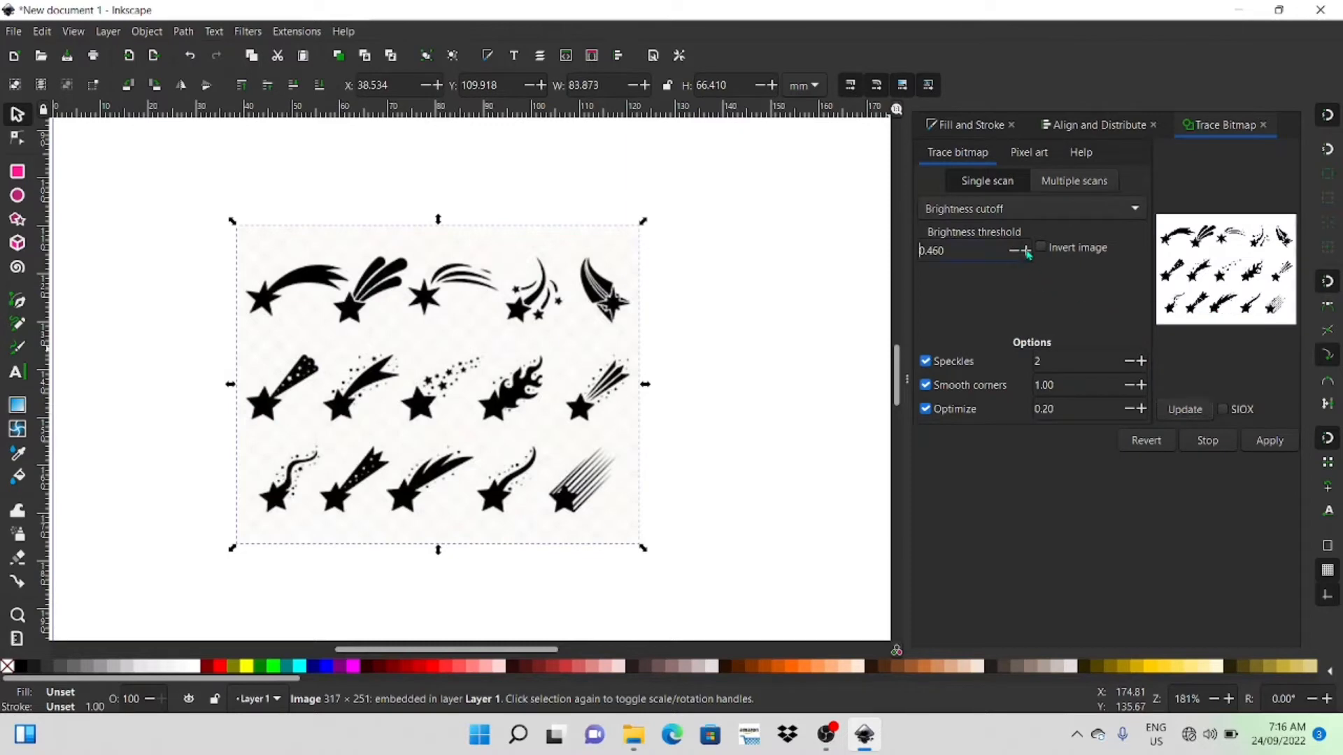
{"action": "left_click", "coordinate": [1025, 251]}
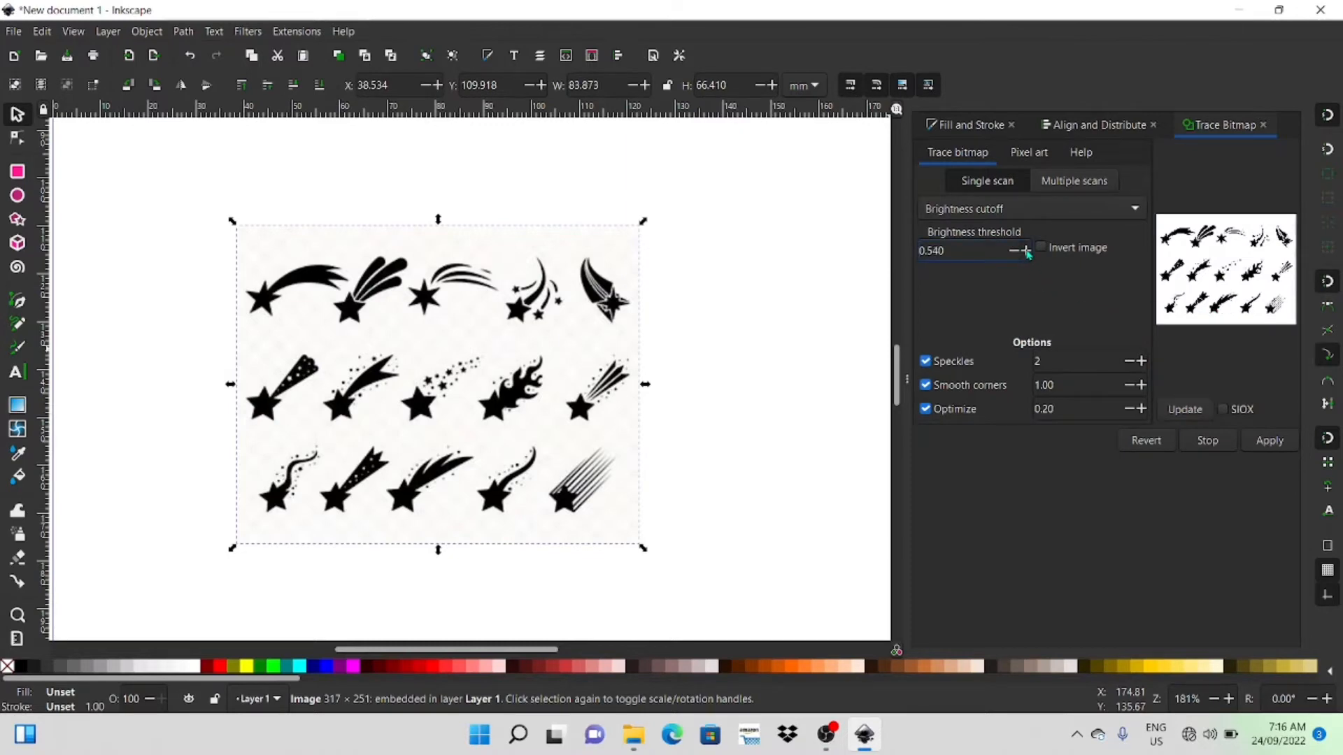
{"action": "left_click", "coordinate": [1270, 440]}
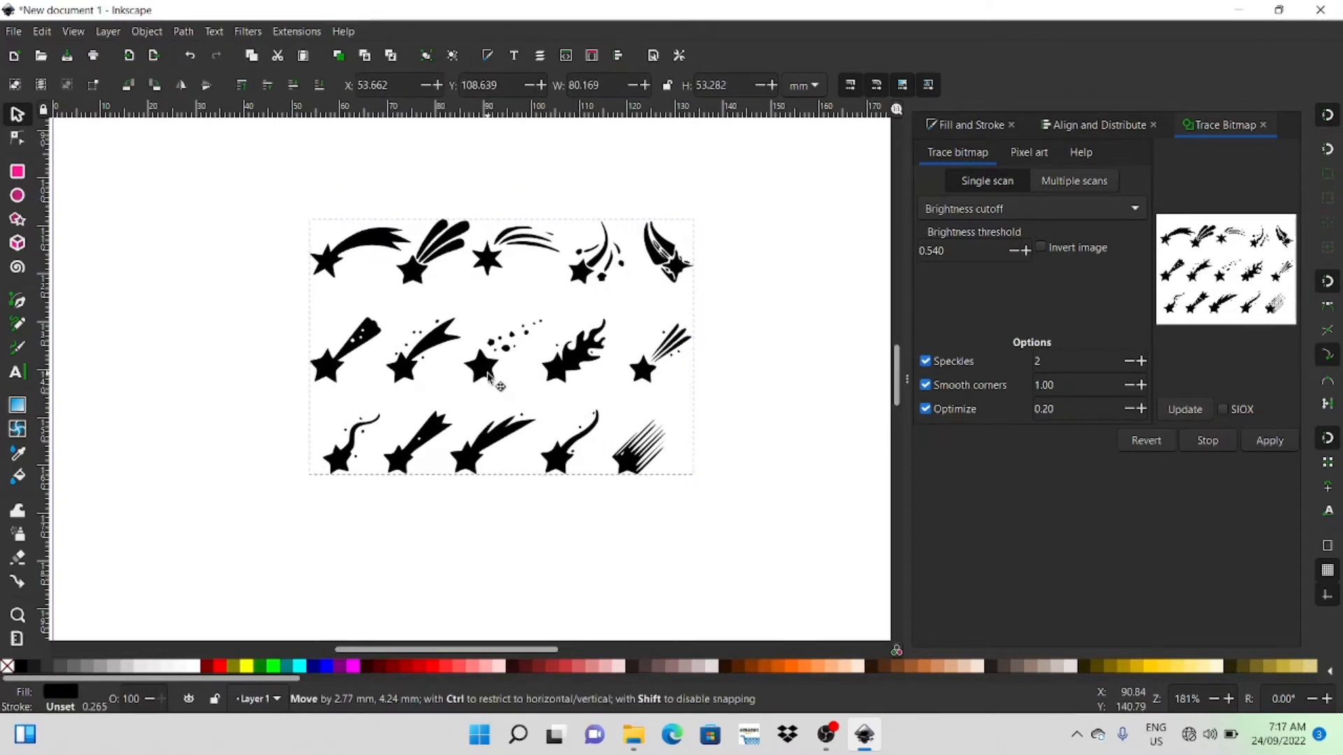
Step: Reposition the traced path and break it apart into separate shooting-star pieces
{"action": "left_click_drag", "start_coordinate": [497, 359], "coordinate": [505, 377]}
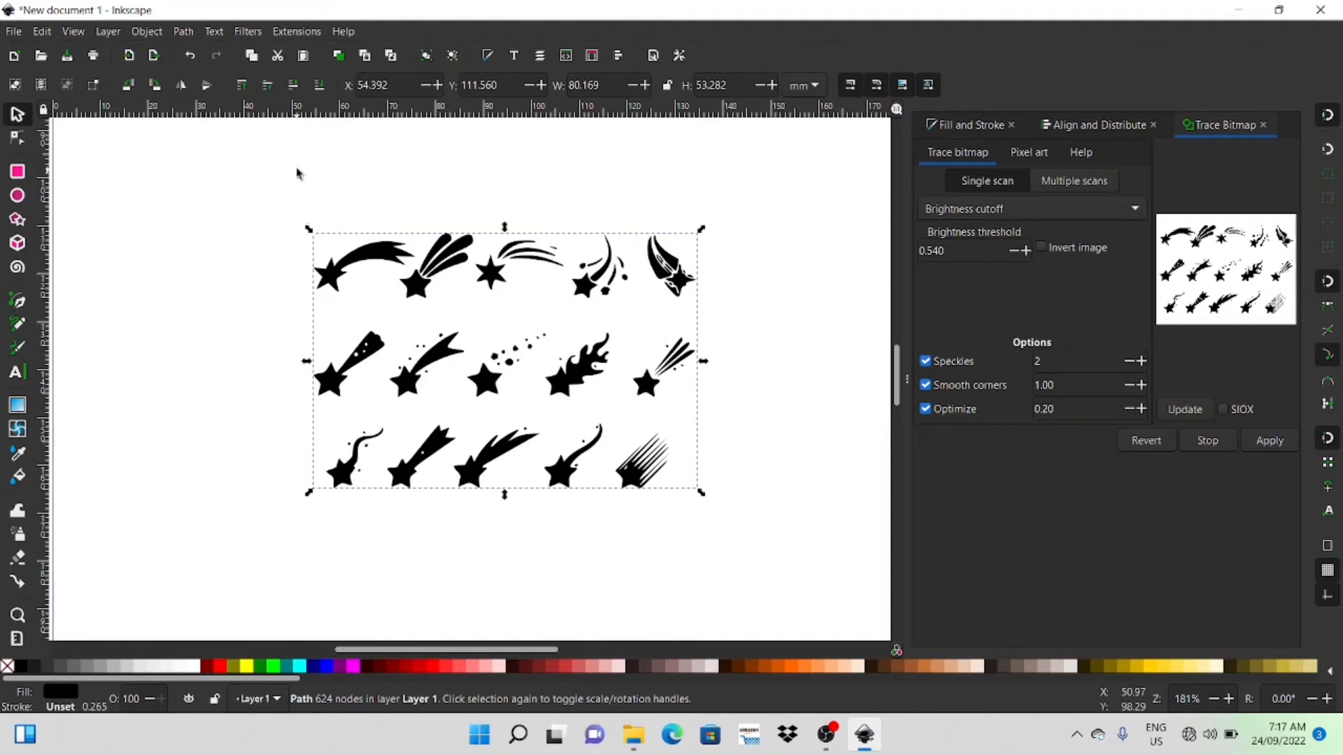
{"action": "left_click", "coordinate": [182, 31]}
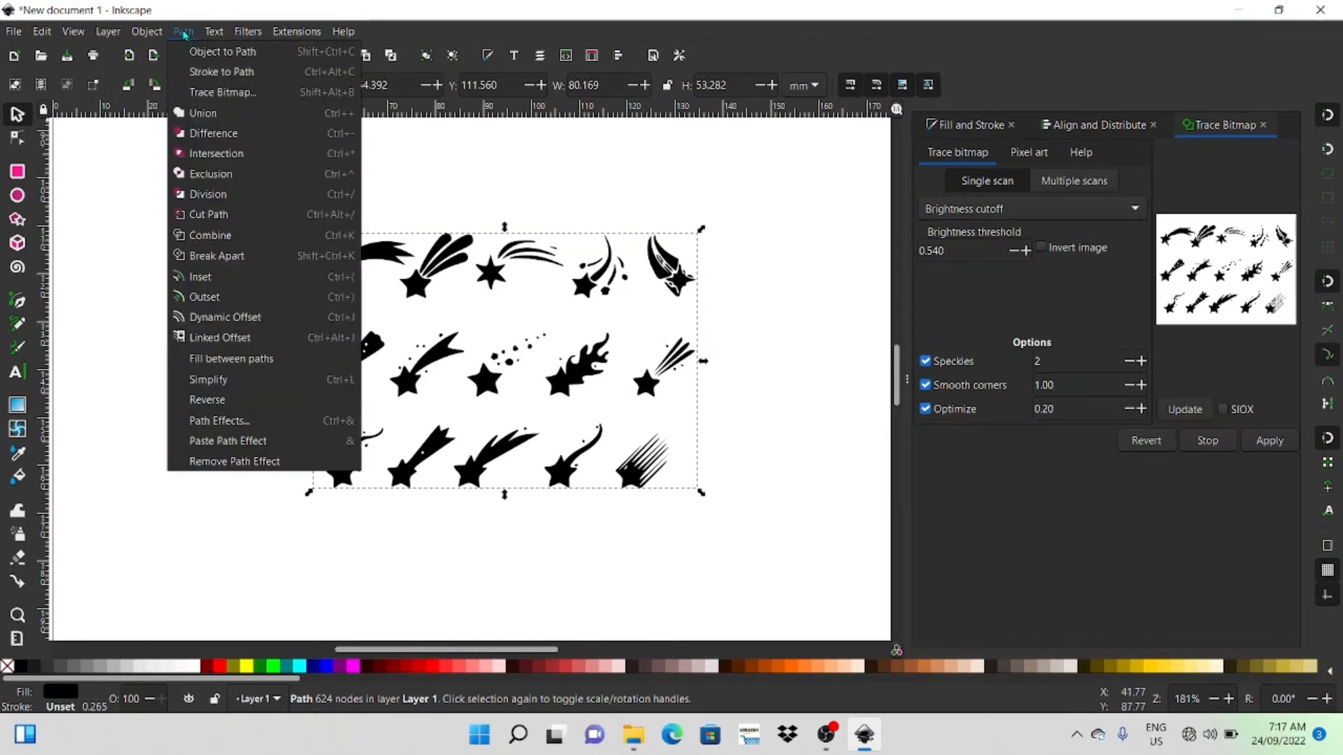
{"action": "left_click", "coordinate": [217, 255]}
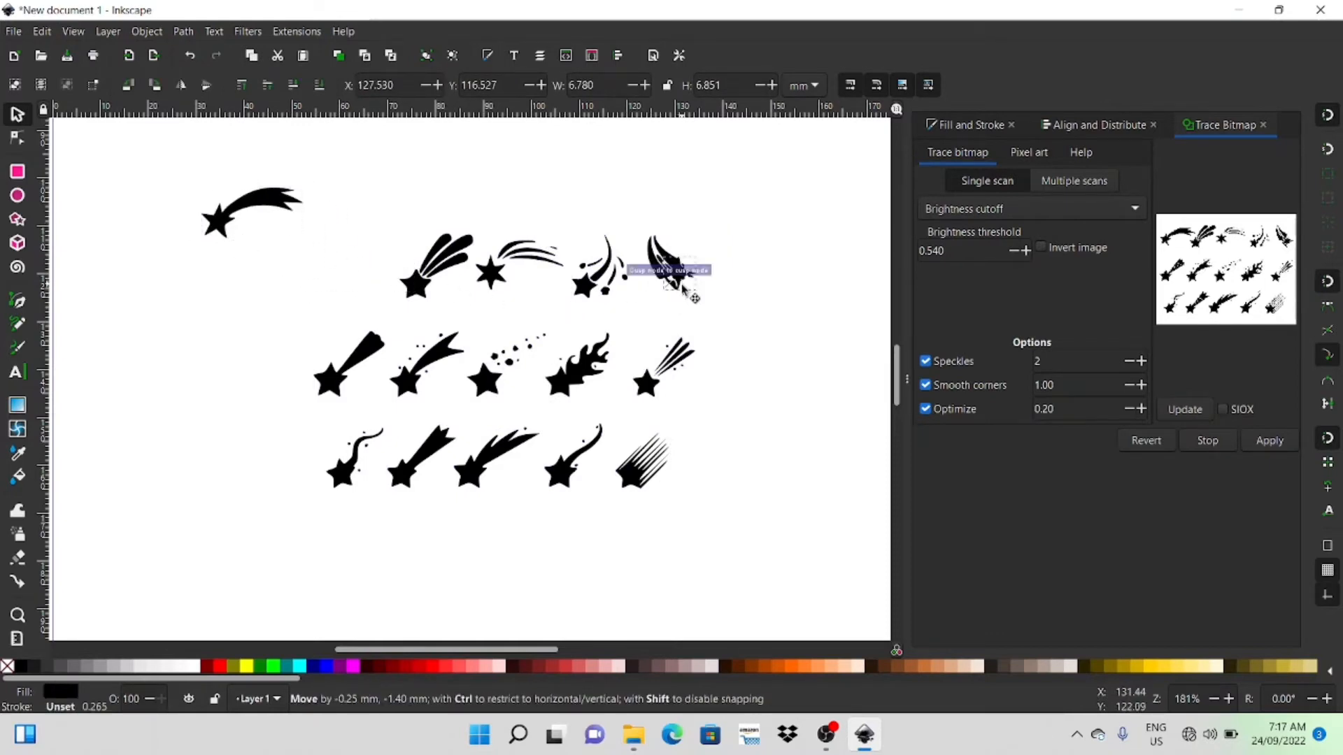
Step: Move the small sparkle right, then group the middle row's last star and place it right
{"action": "left_click_drag", "start_coordinate": [668, 265], "coordinate": [796, 244]}
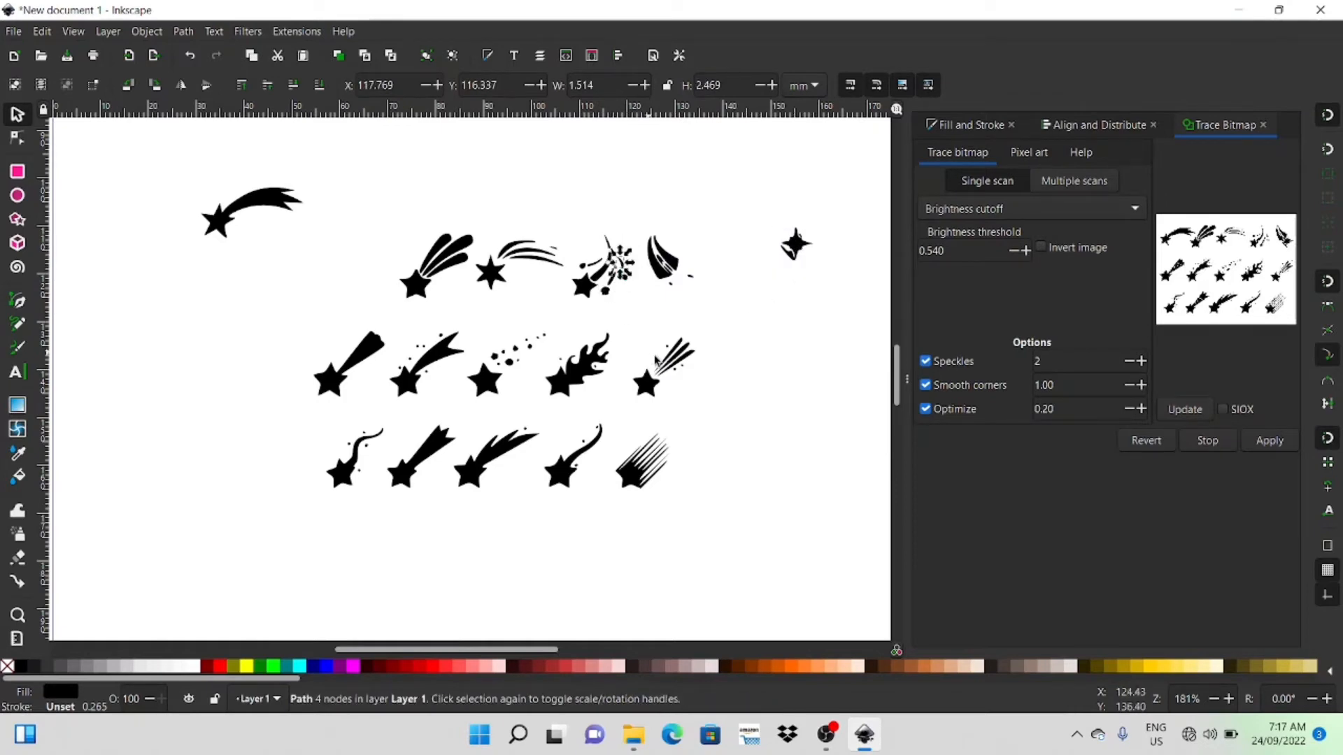
{"action": "left_click", "coordinate": [647, 384]}
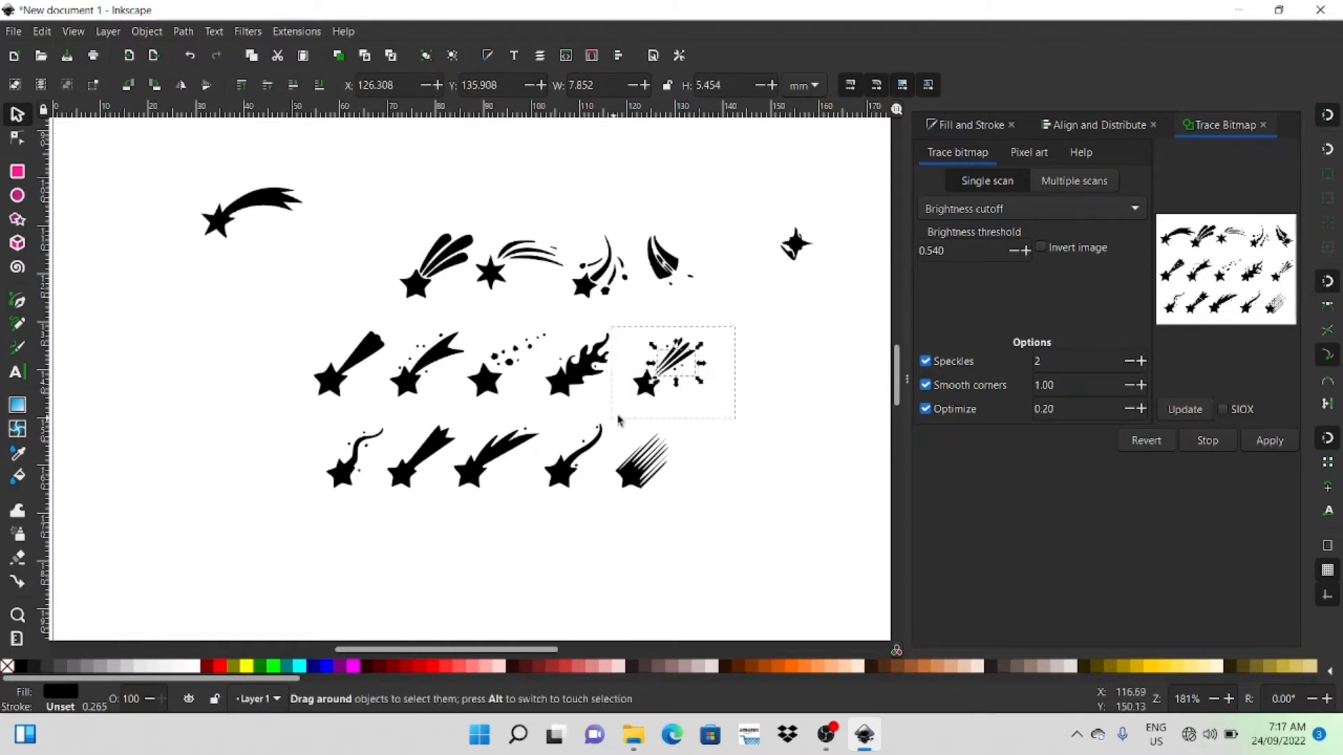
{"action": "left_click_drag", "start_coordinate": [672, 372], "coordinate": [763, 378]}
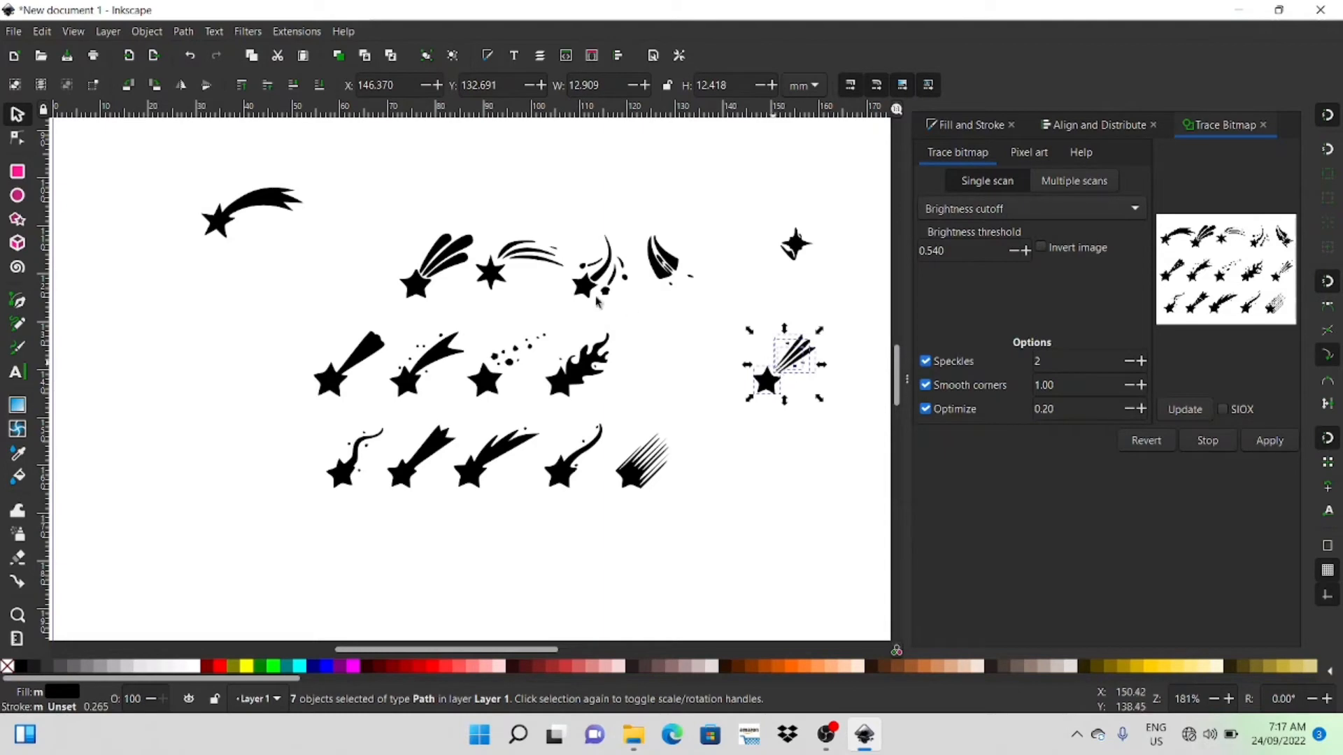
{"action": "left_click", "coordinate": [146, 31]}
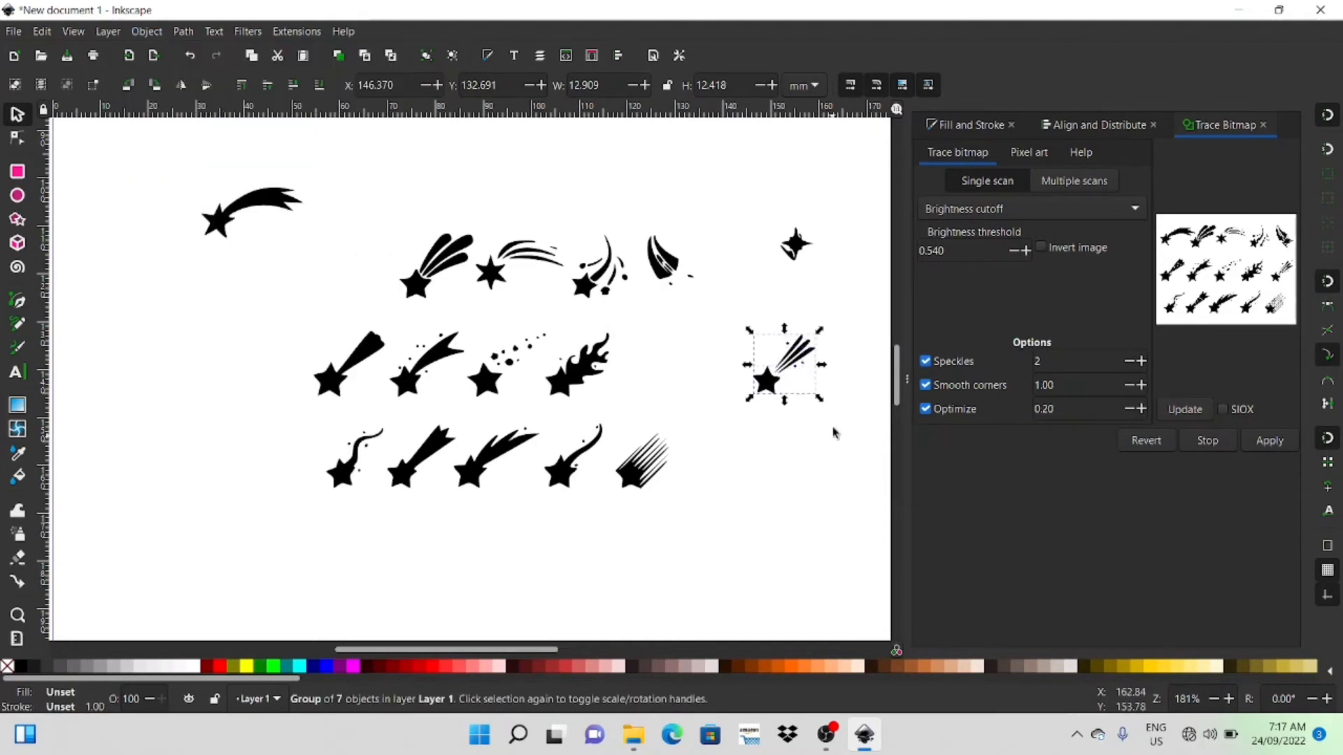
{"action": "left_click_drag", "start_coordinate": [783, 363], "coordinate": [771, 390]}
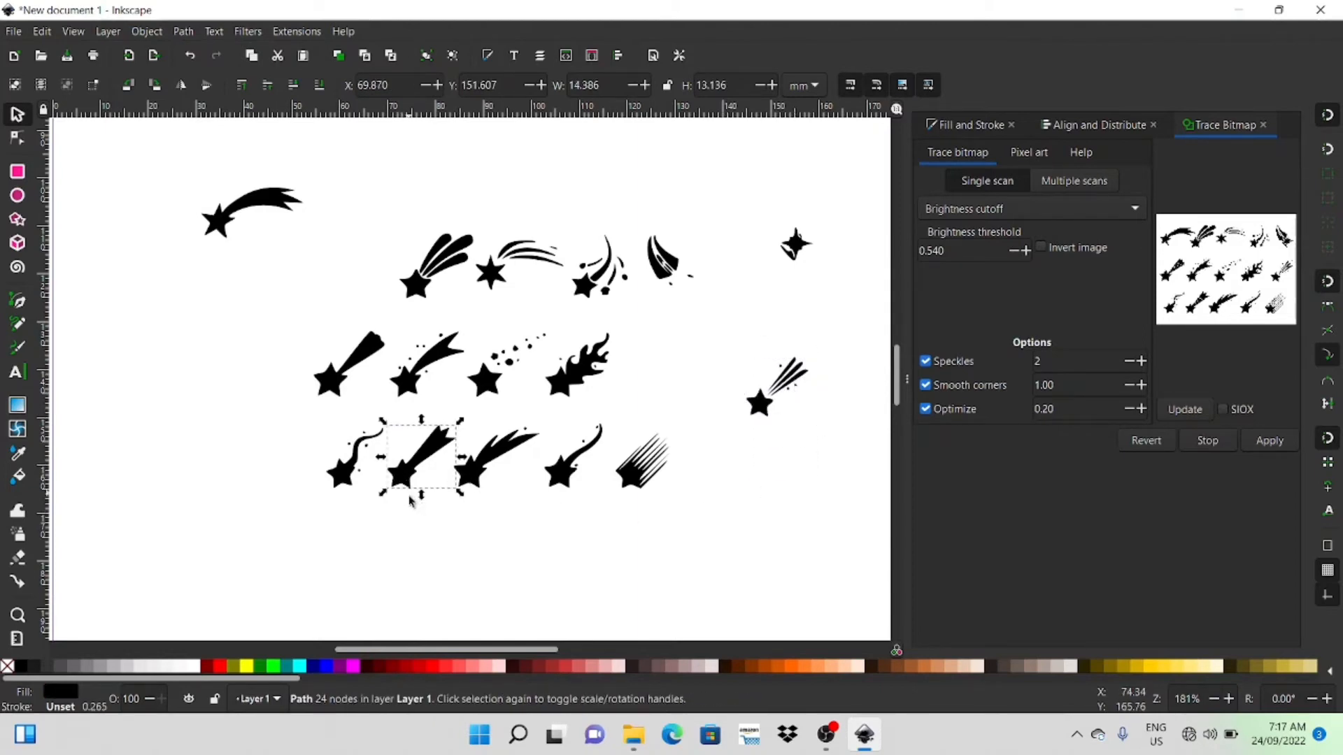
{"action": "left_click", "coordinate": [489, 381]}
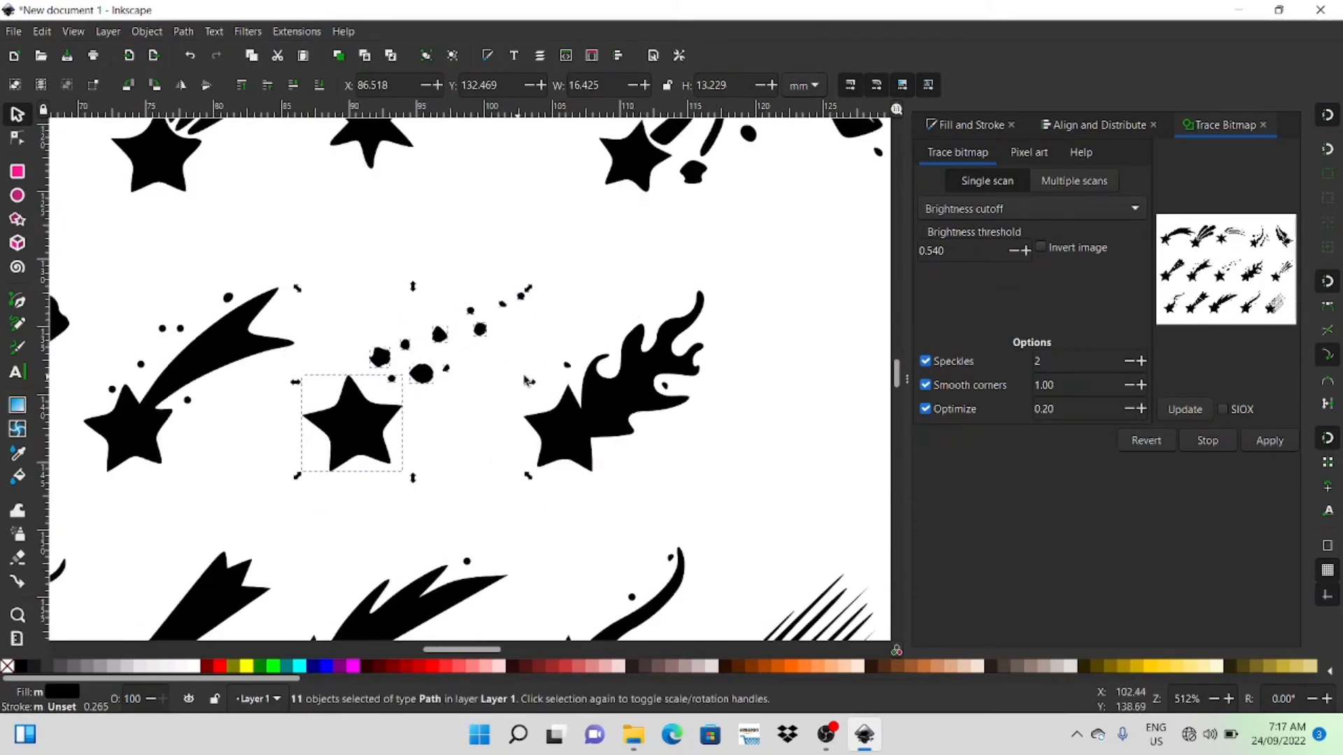
{"action": "left_click", "coordinate": [146, 30]}
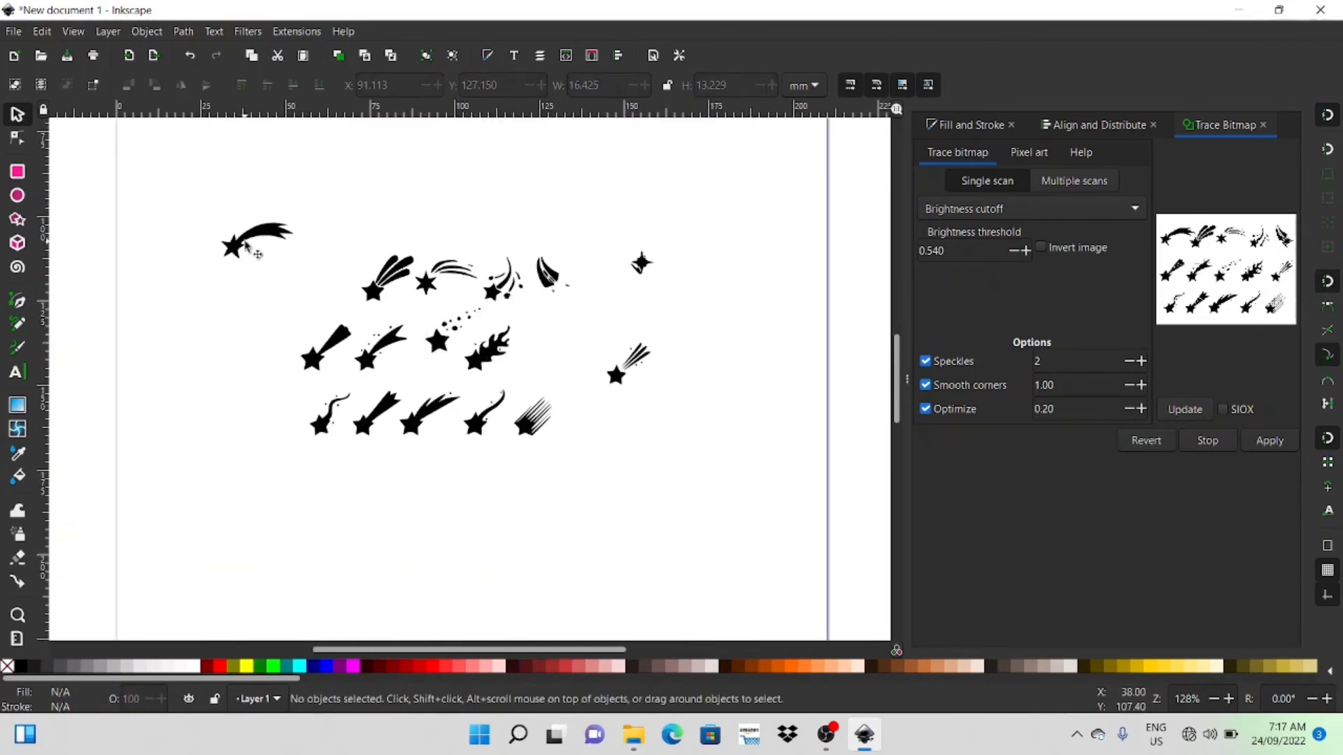
Step: Move the first shooting star to mid-page, scaled to 91.728 mm wide (about 92×45 mm)
{"action": "left_click_drag", "start_coordinate": [257, 244], "coordinate": [325, 268]}
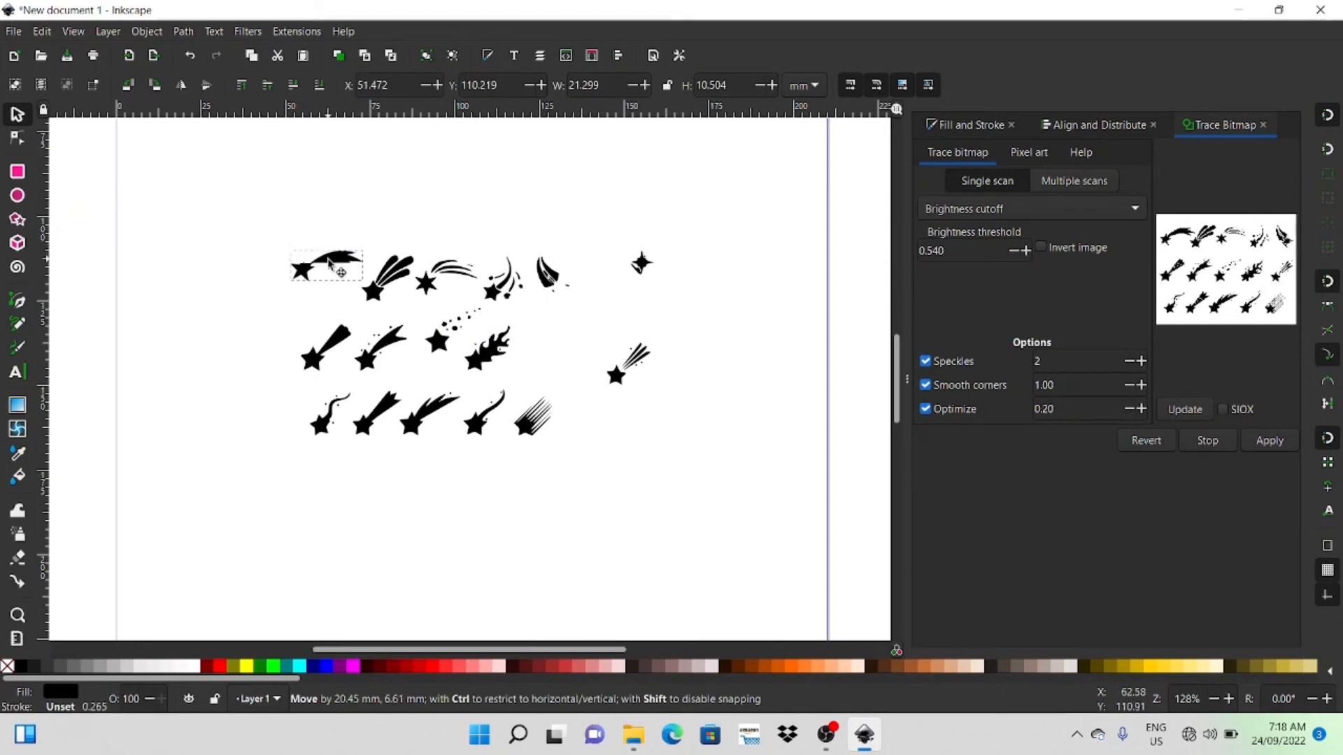
{"action": "left_click_drag", "start_coordinate": [325, 266], "coordinate": [394, 187]}
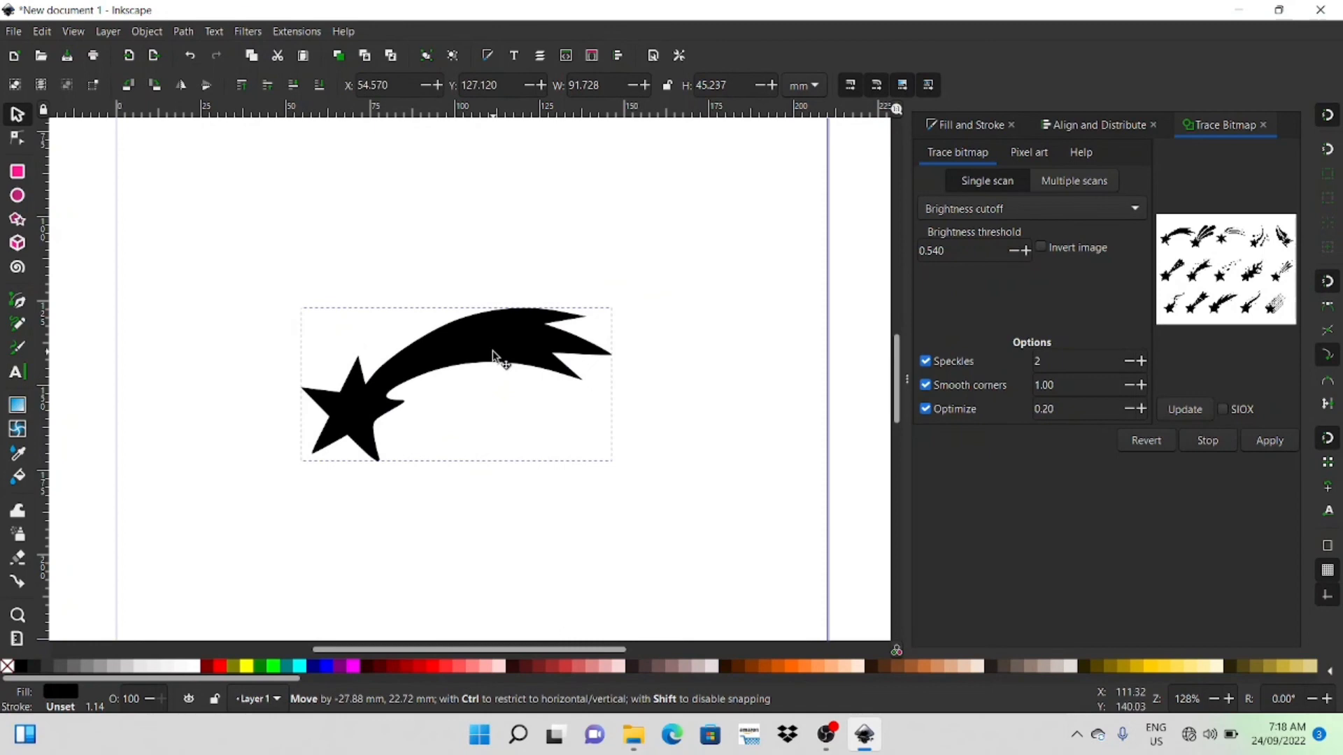
{"action": "left_click", "coordinate": [492, 356]}
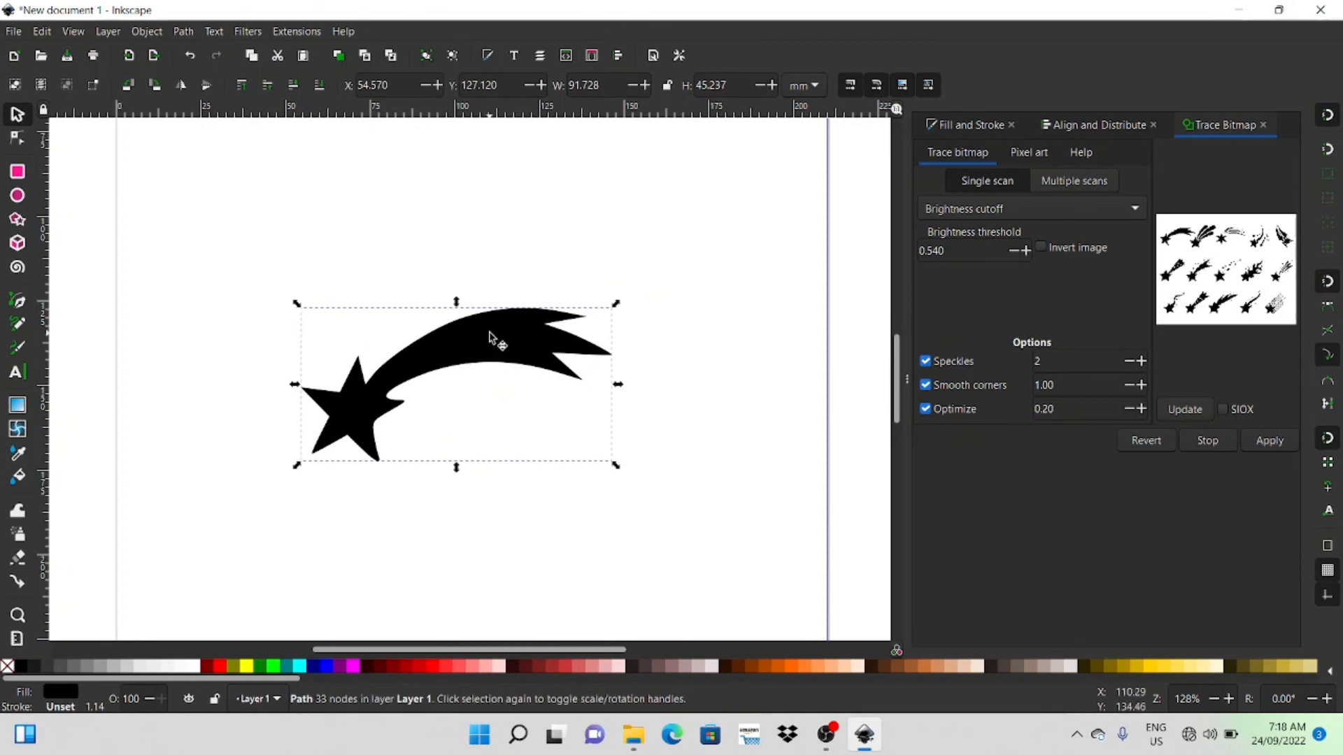